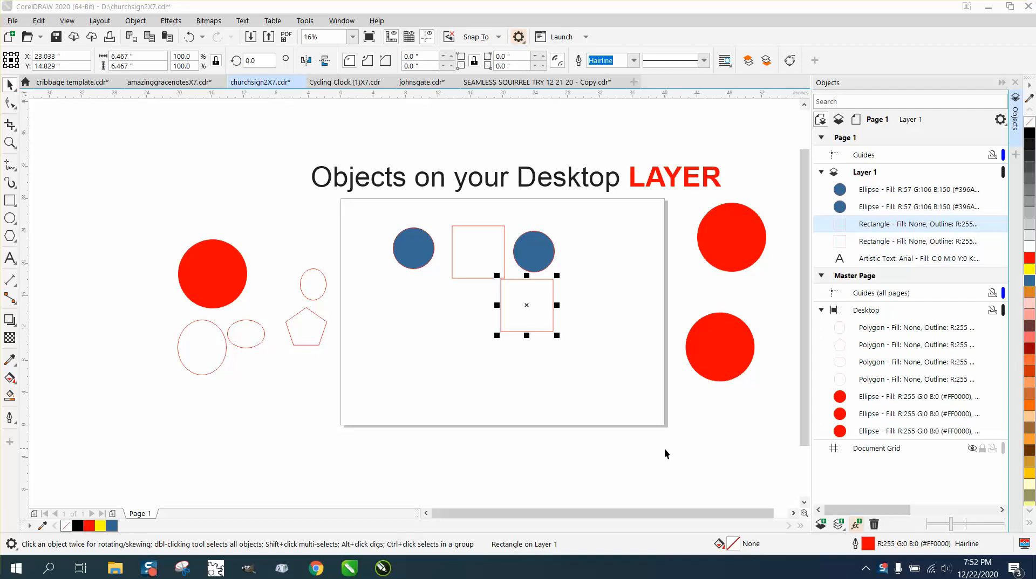
{"action": "mouse_move", "coordinate": [549, 191]}
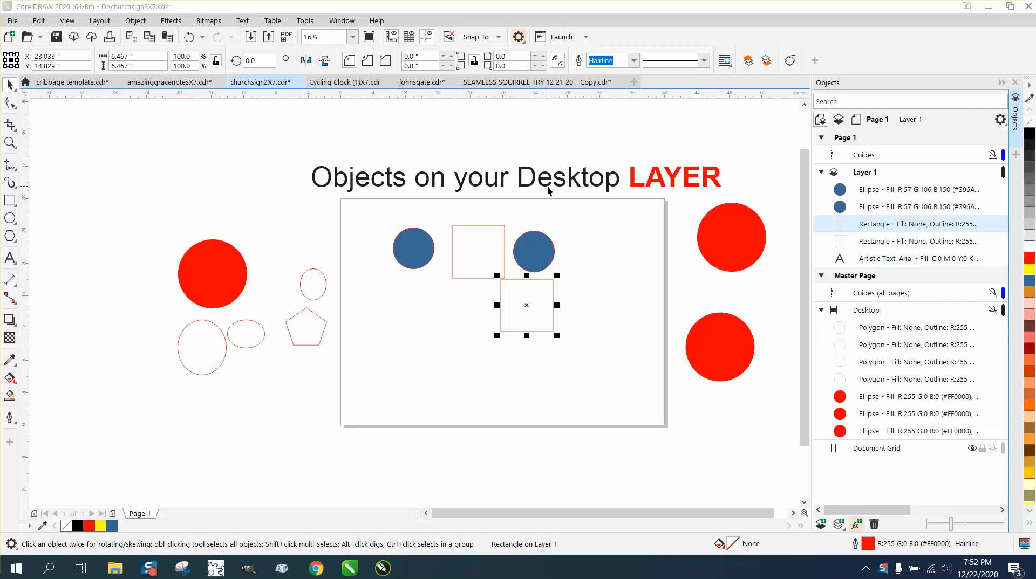
{"action": "mouse_move", "coordinate": [666, 191]}
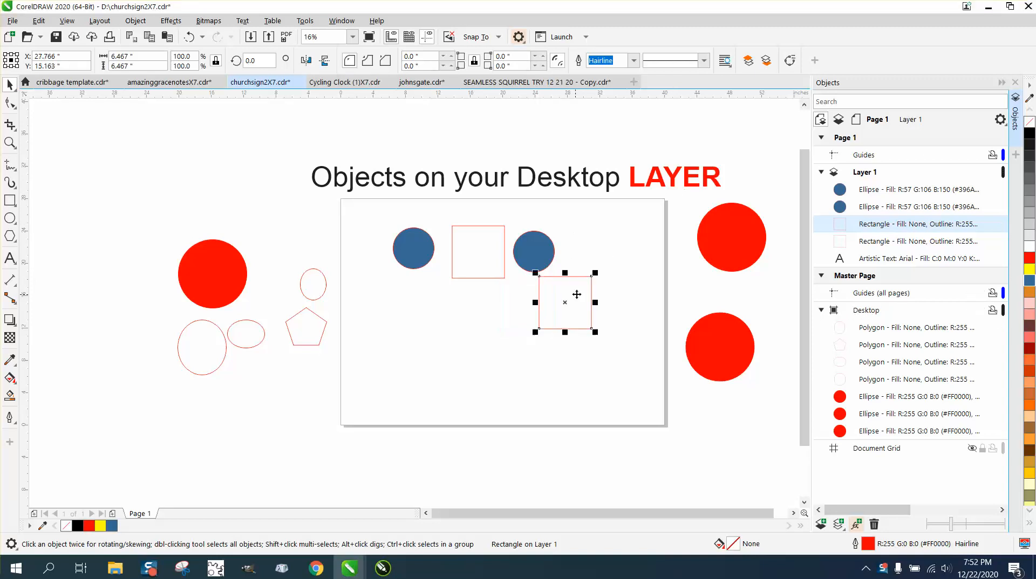
{"action": "mouse_move", "coordinate": [819, 388]}
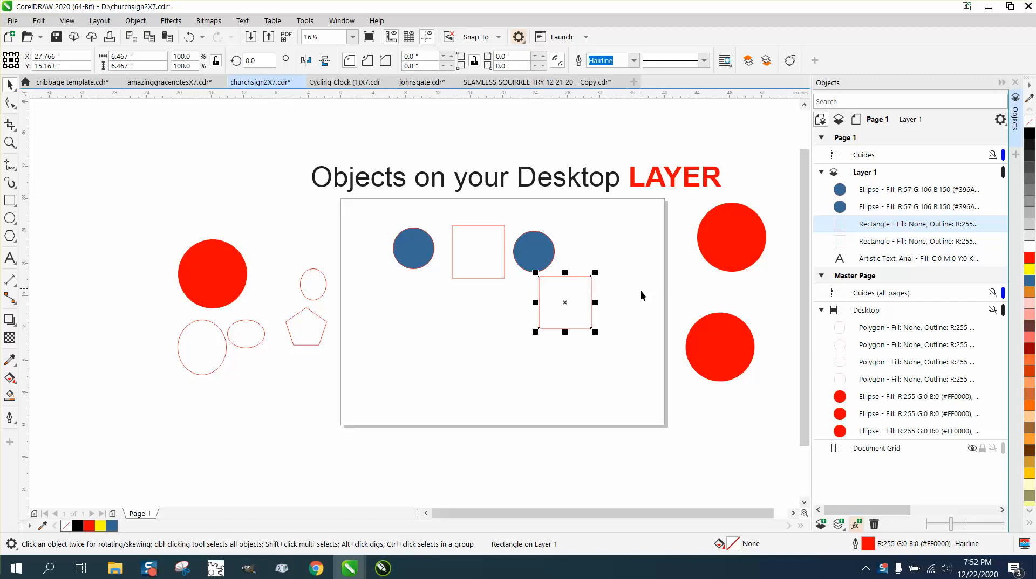
{"action": "mouse_move", "coordinate": [567, 304]}
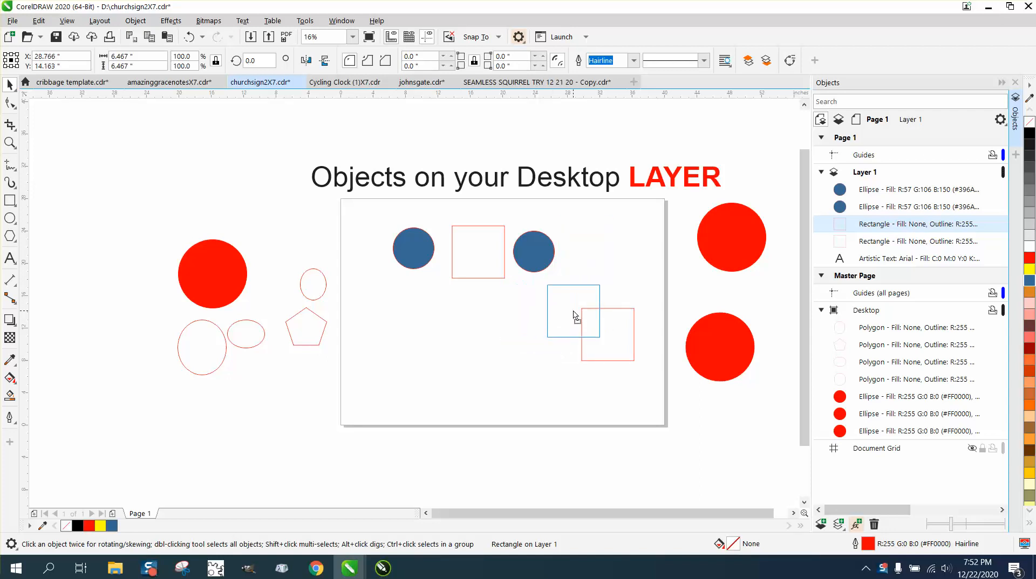
Drop the second outlined square further right and slightly higher on the page
{"action": "left_click", "coordinate": [573, 310]}
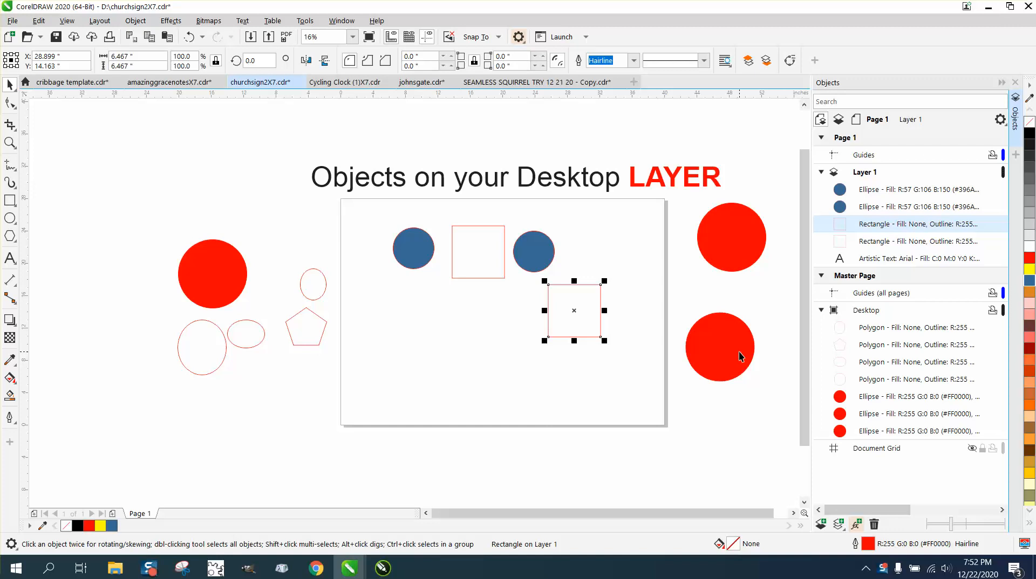
{"action": "mouse_move", "coordinate": [734, 356]}
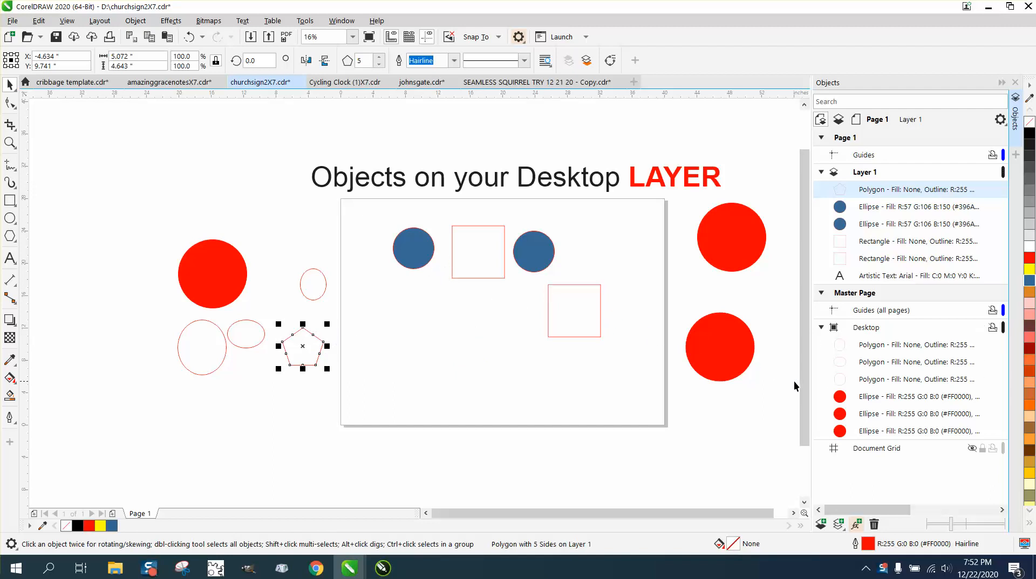
{"action": "mouse_move", "coordinate": [996, 492]}
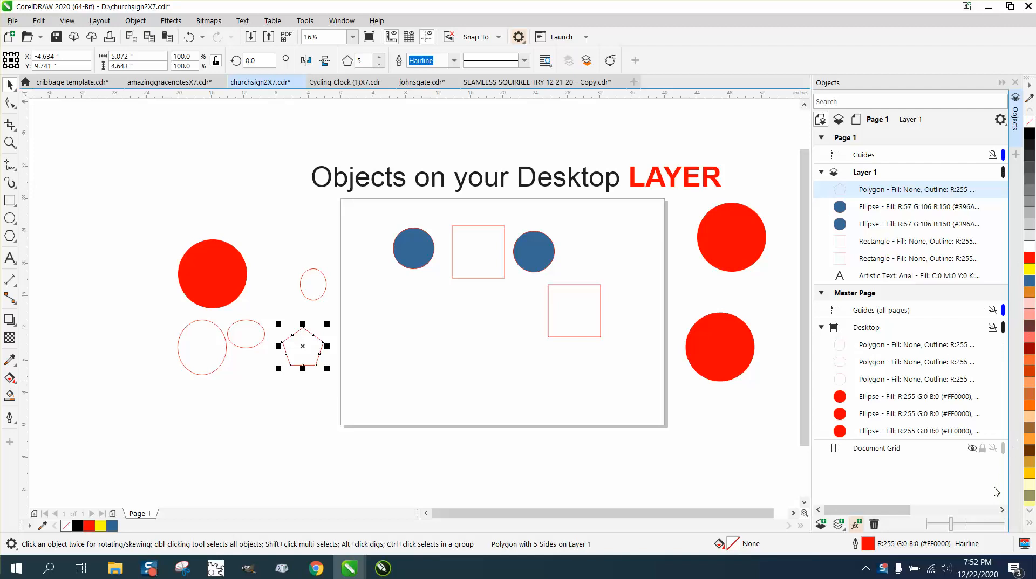
{"action": "mouse_move", "coordinate": [610, 367]}
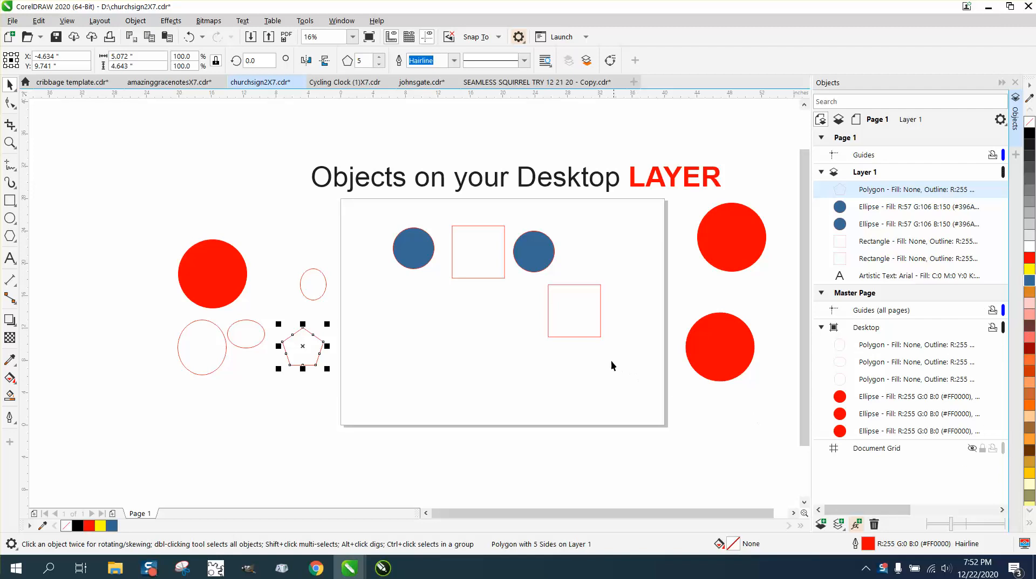
{"action": "mouse_move", "coordinate": [245, 271]}
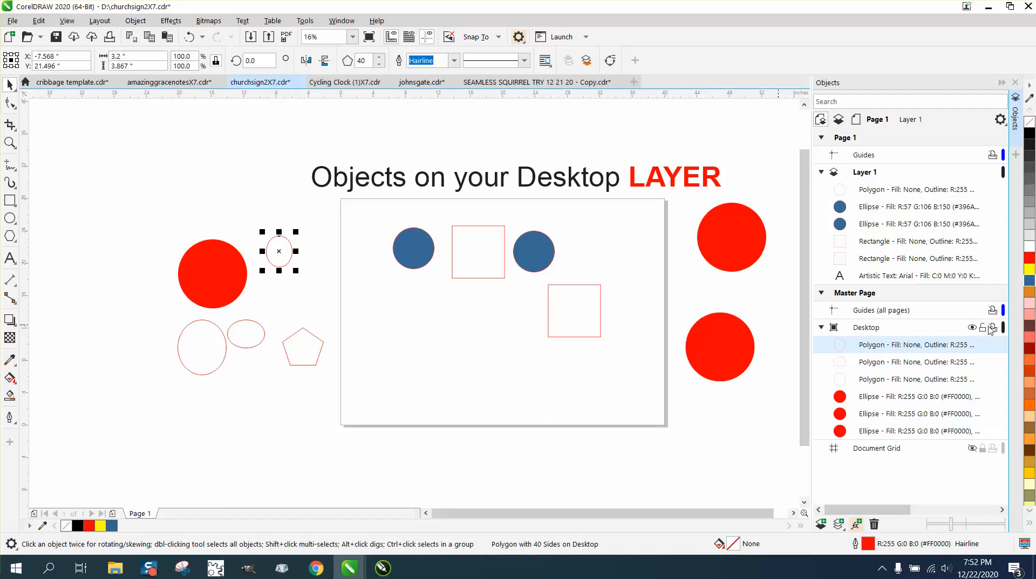
{"action": "mouse_move", "coordinate": [971, 328]}
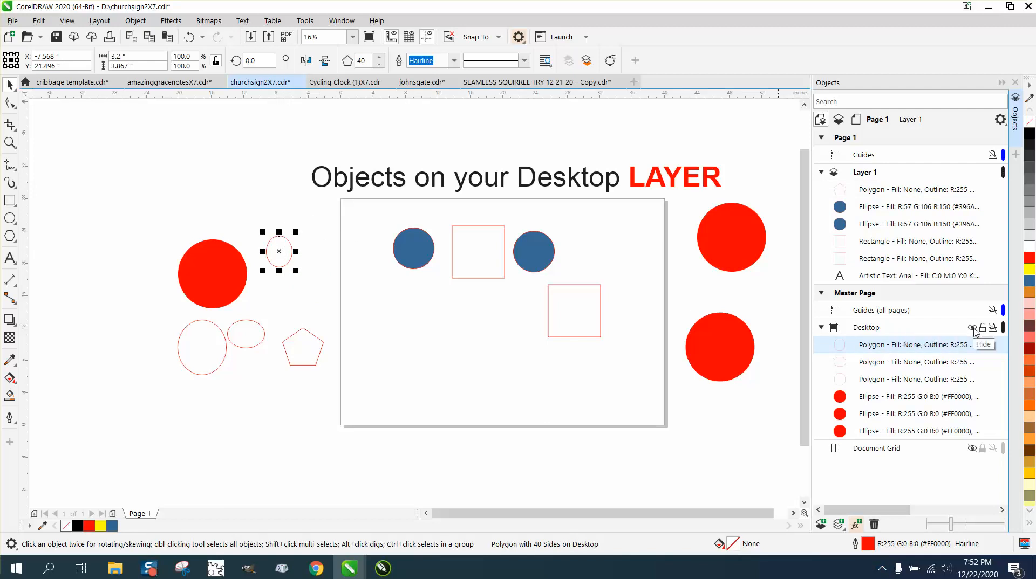
Hide the Desktop layer's objects and move the pentagon onto the page below the left blue circle
{"action": "left_click", "coordinate": [971, 328]}
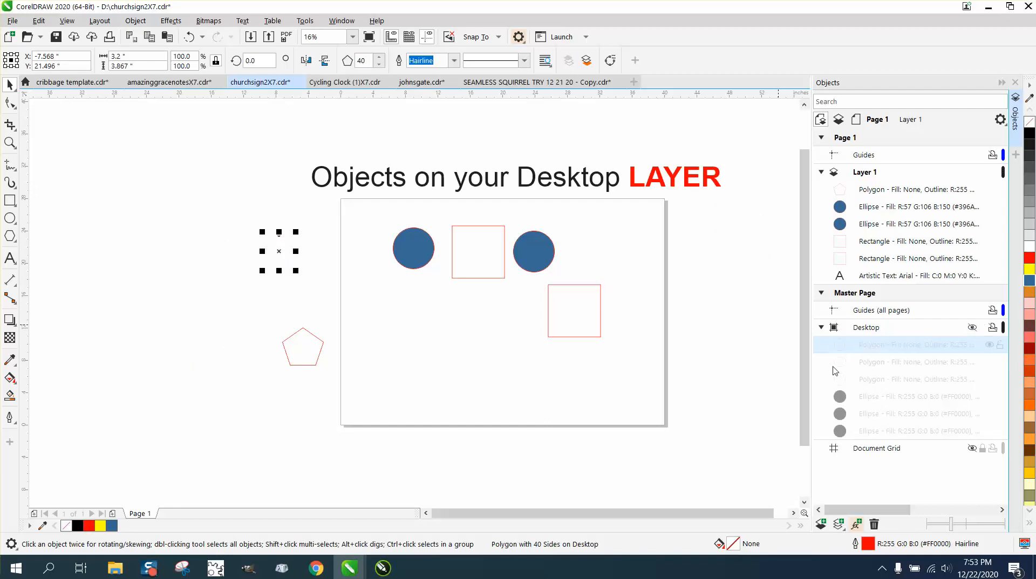
{"action": "left_click", "coordinate": [335, 293]}
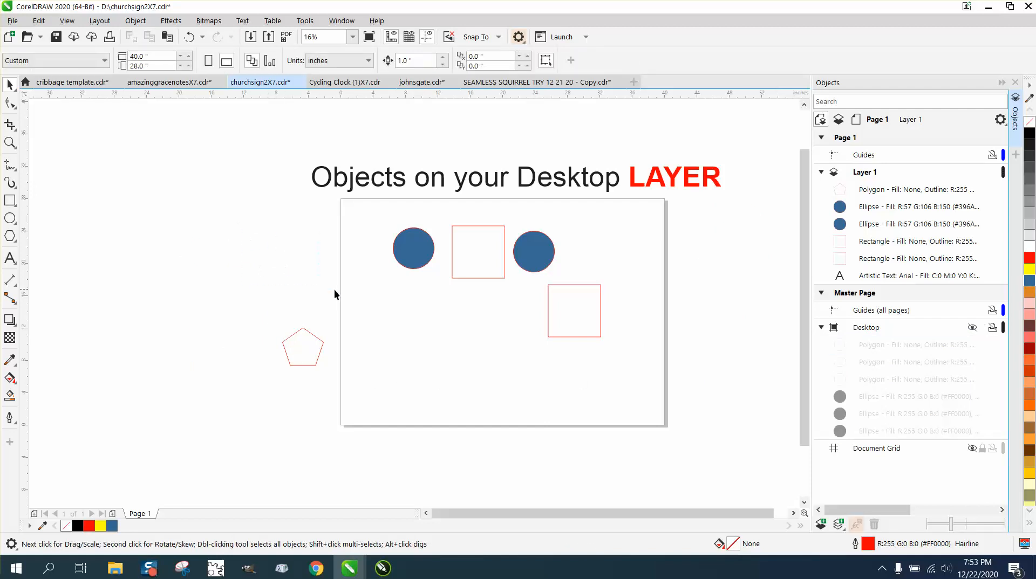
{"action": "left_click", "coordinate": [302, 349]}
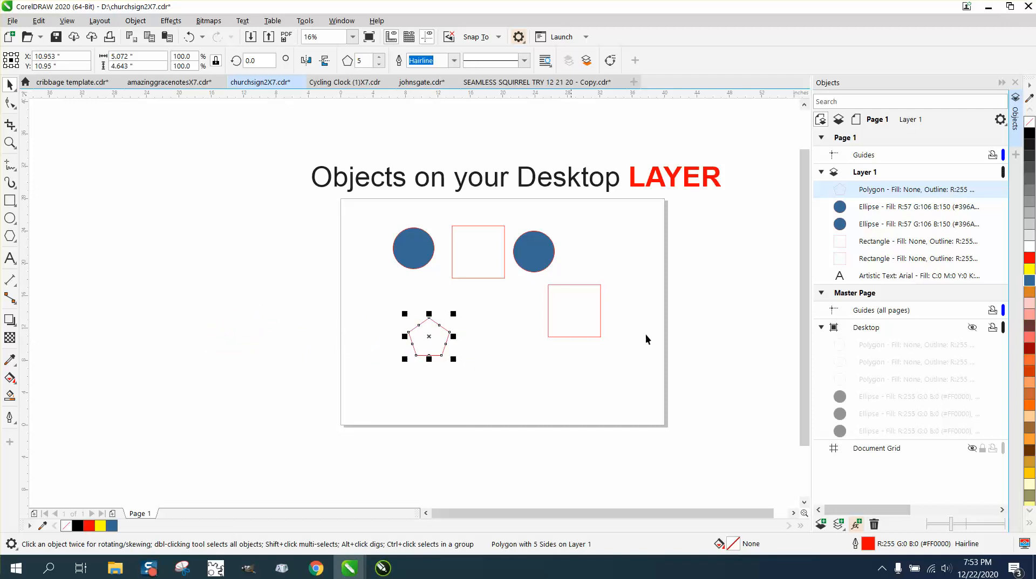
{"action": "mouse_move", "coordinate": [743, 274]}
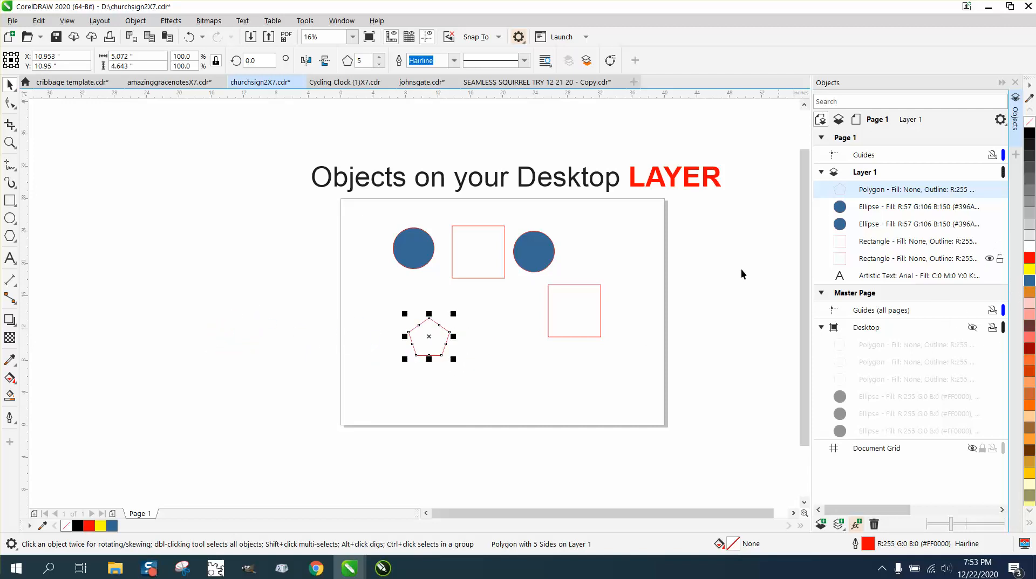
{"action": "scroll", "scroll_direction": "down", "scroll_amount": 3}
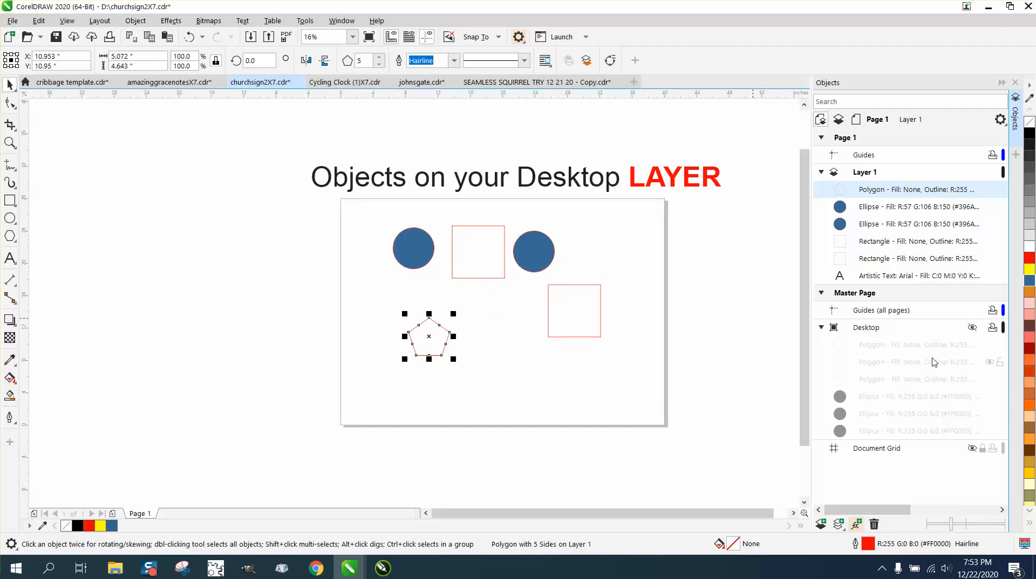
Show the Desktop layer again and drag copies of the left red circle off the page
{"action": "left_click", "coordinate": [972, 327]}
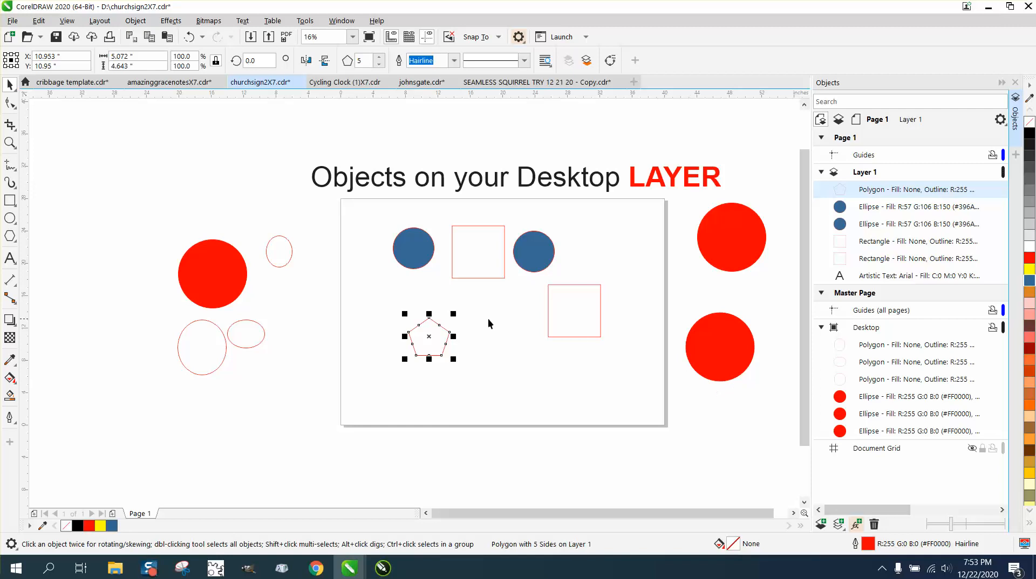
{"action": "left_click", "coordinate": [213, 273]}
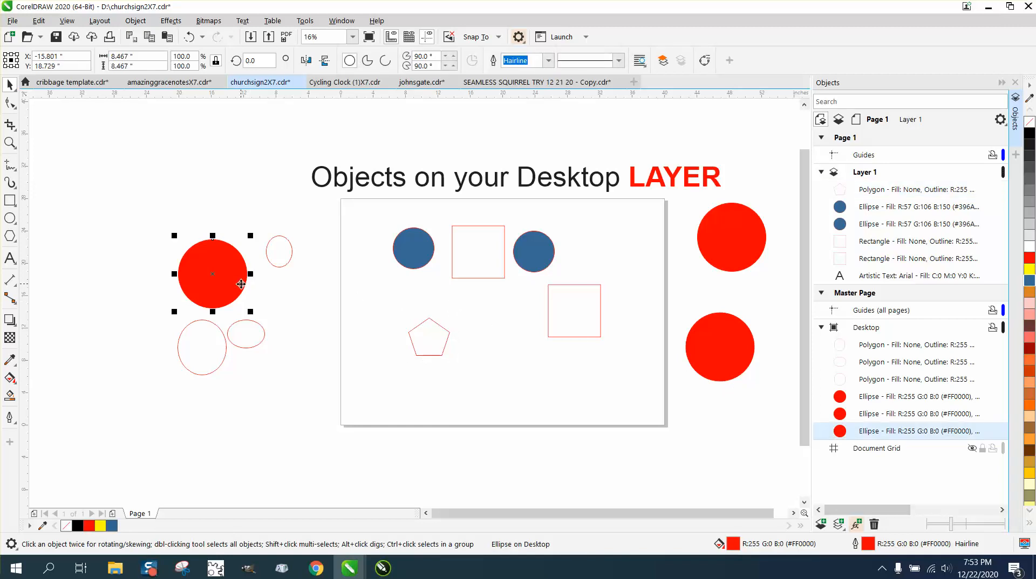
{"action": "left_click_drag", "start_coordinate": [213, 273], "coordinate": [212, 237]}
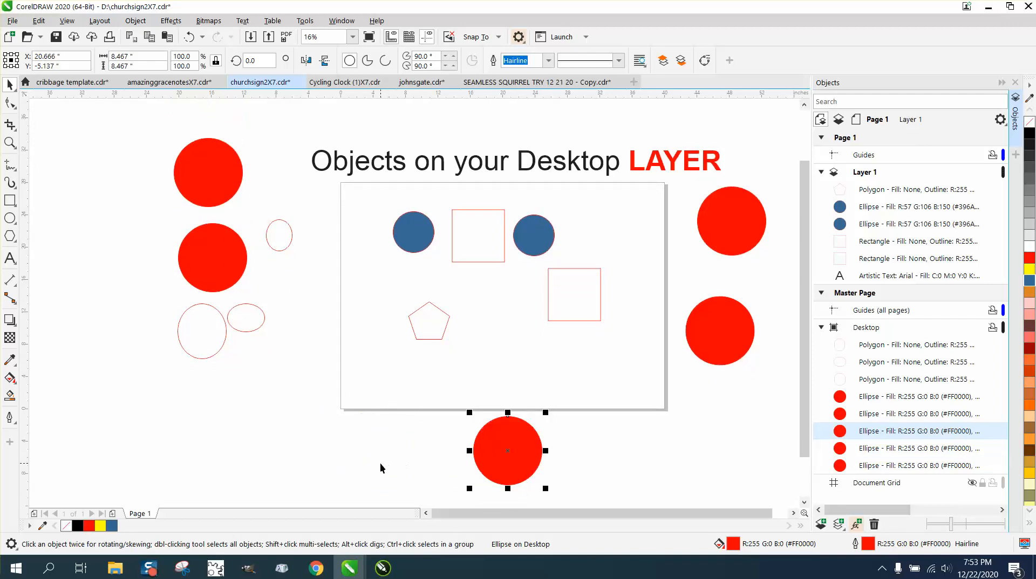
{"action": "mouse_move", "coordinate": [899, 363]}
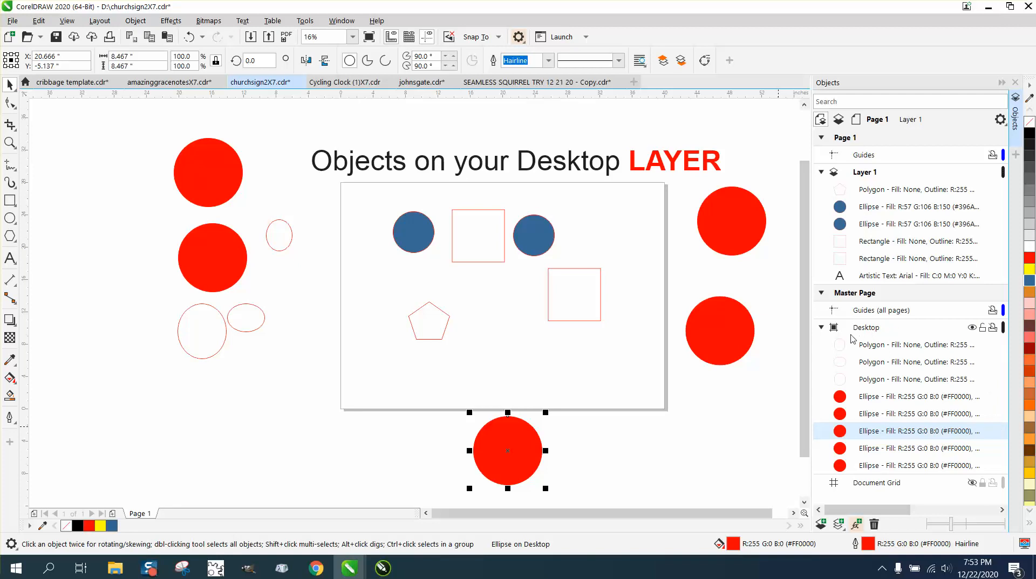
Make Desktop the active layer, delete its objects, then undo to restore them
{"action": "left_click", "coordinate": [911, 344]}
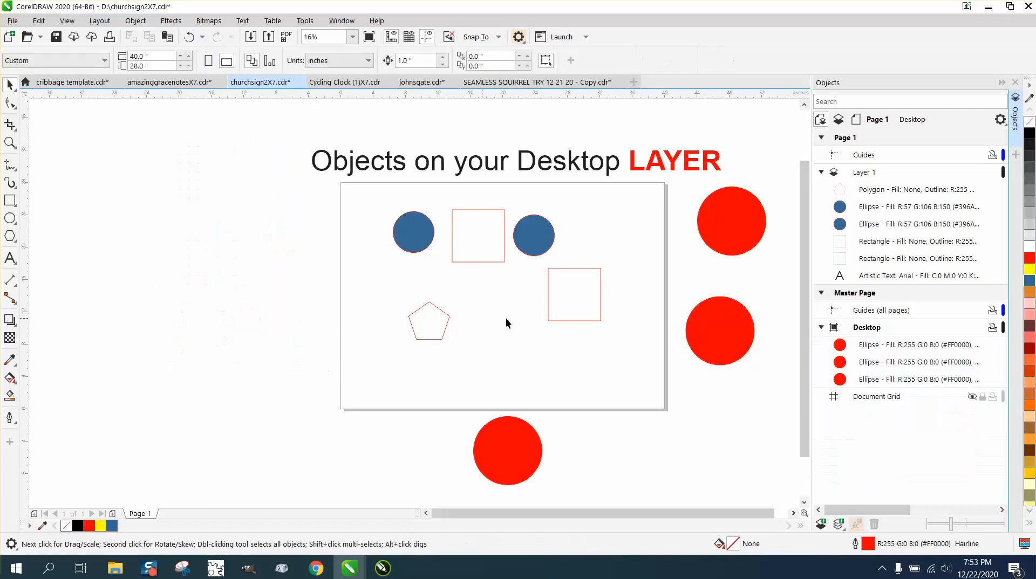
{"action": "left_click", "coordinate": [507, 451]}
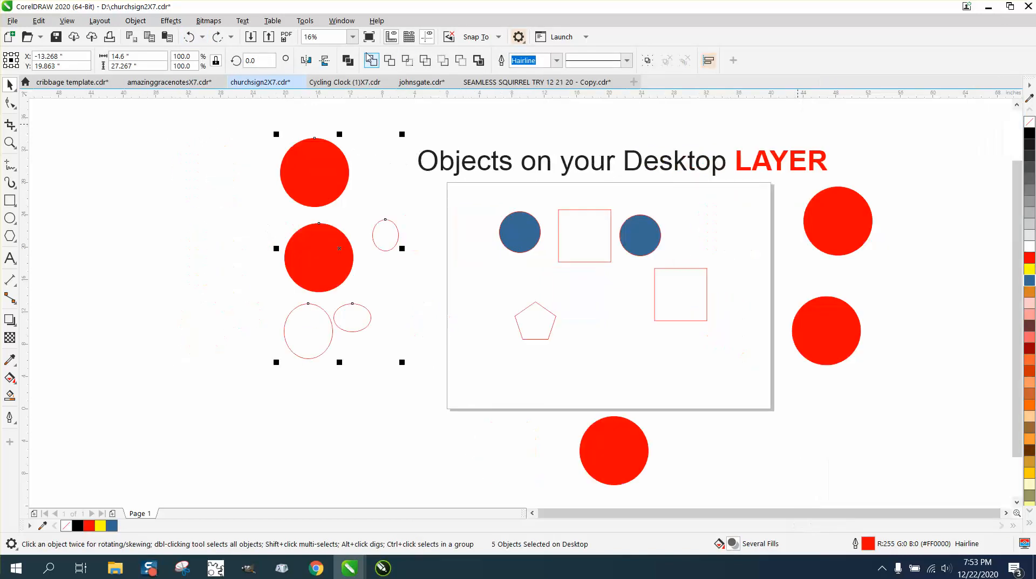
Reopen the Objects docker via Window > Dockers and hide every Desktop-layer object
{"action": "left_click", "coordinate": [341, 21]}
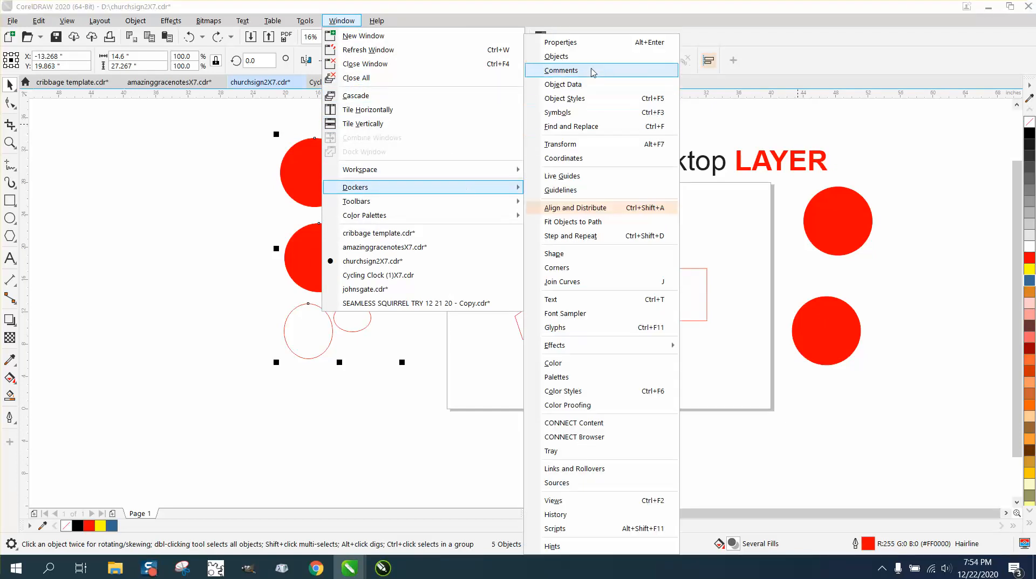
{"action": "mouse_move", "coordinate": [584, 60]}
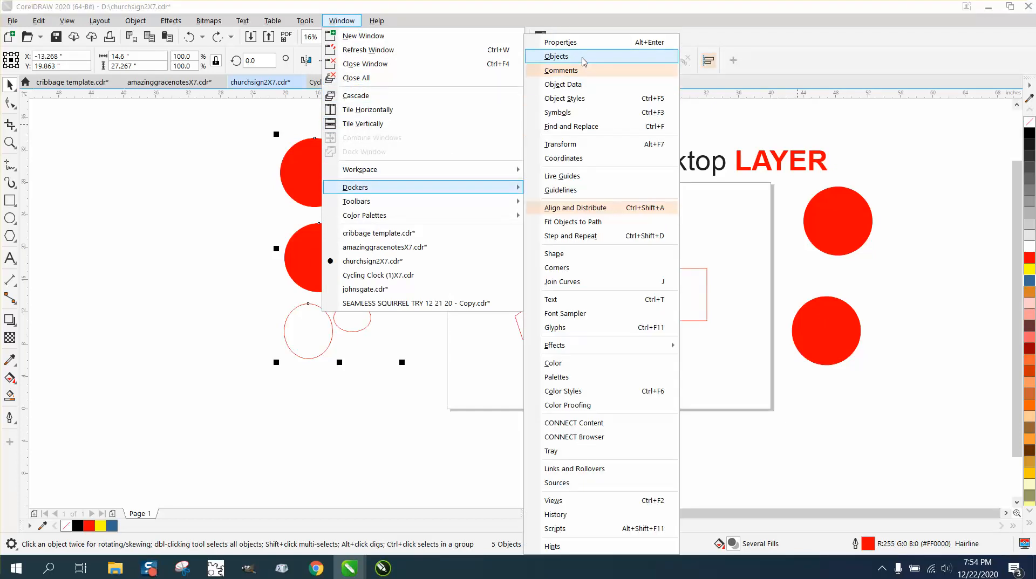
{"action": "left_click", "coordinate": [557, 56]}
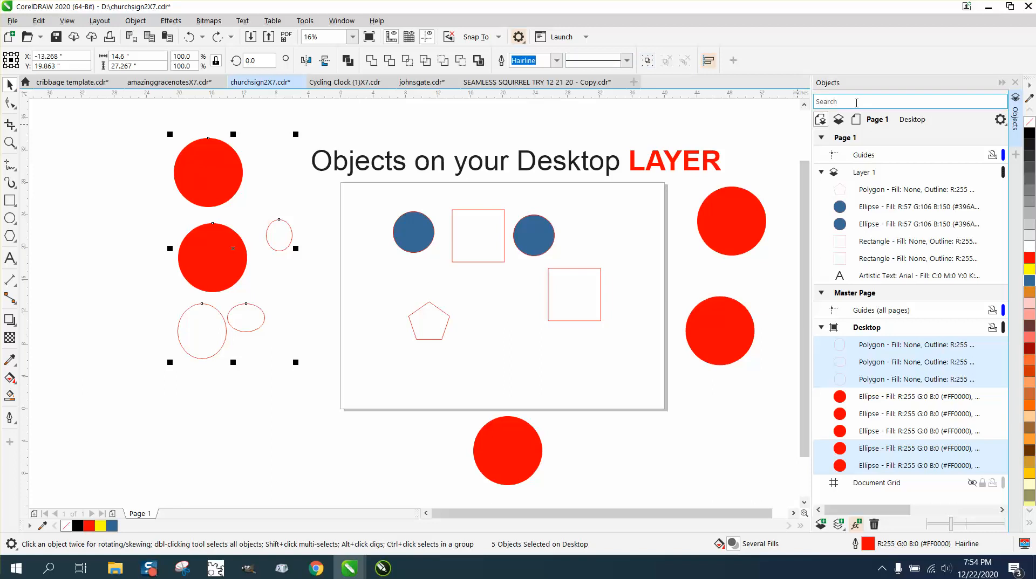
{"action": "mouse_move", "coordinate": [839, 351]}
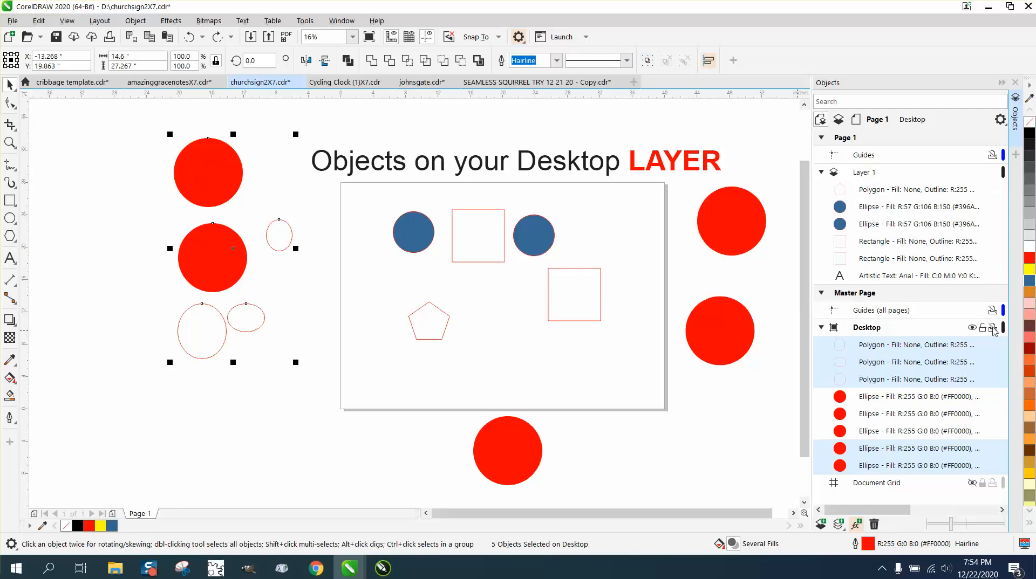
{"action": "mouse_move", "coordinate": [992, 328]}
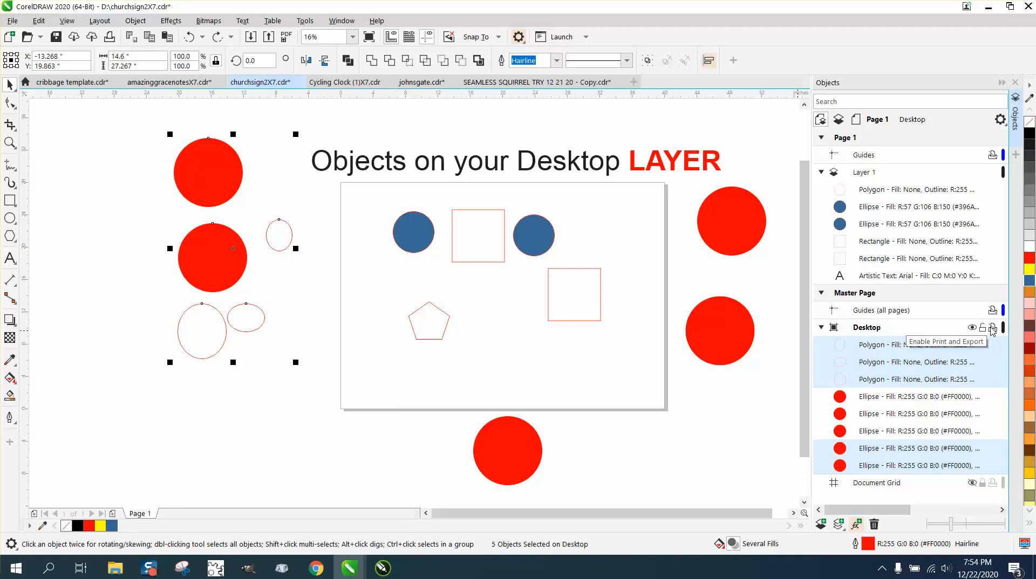
{"action": "left_click", "coordinate": [992, 328]}
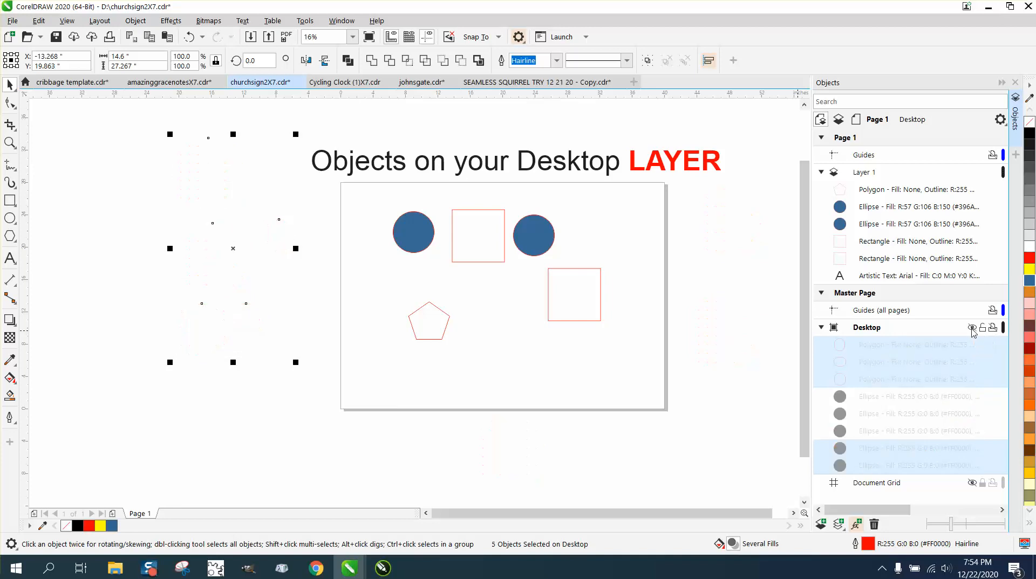
{"action": "left_click", "coordinate": [118, 196]}
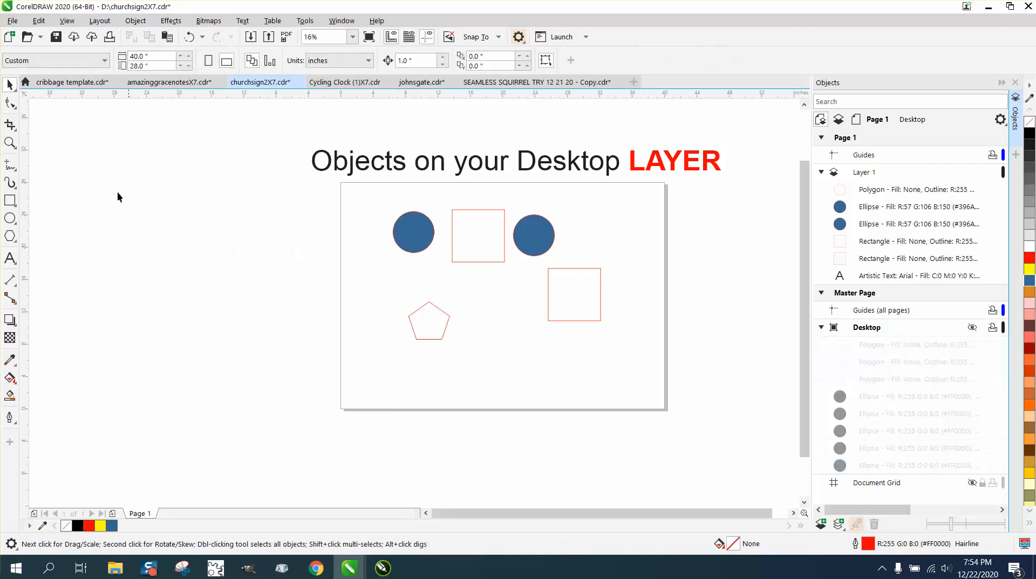
{"action": "mouse_move", "coordinate": [227, 237]}
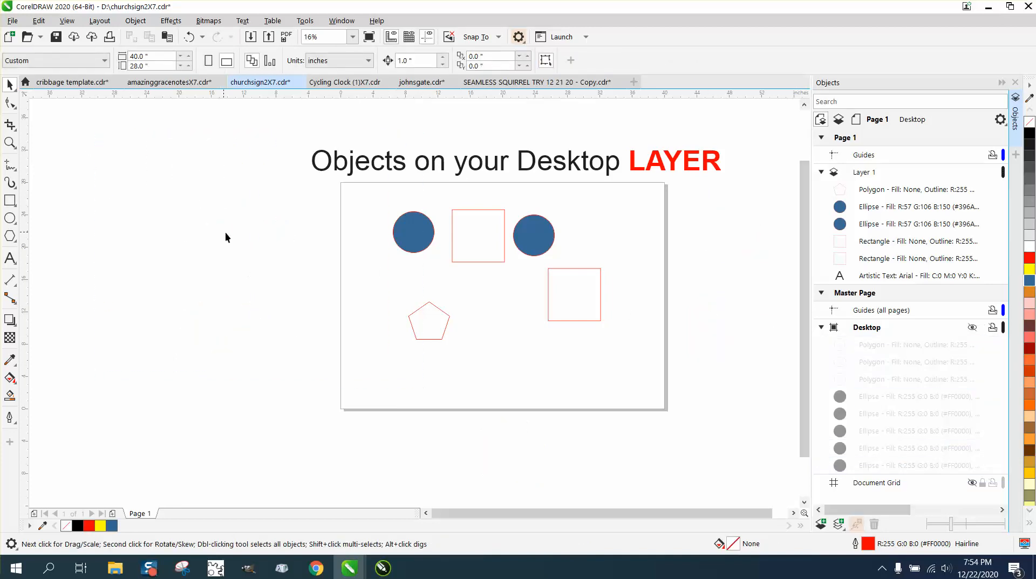